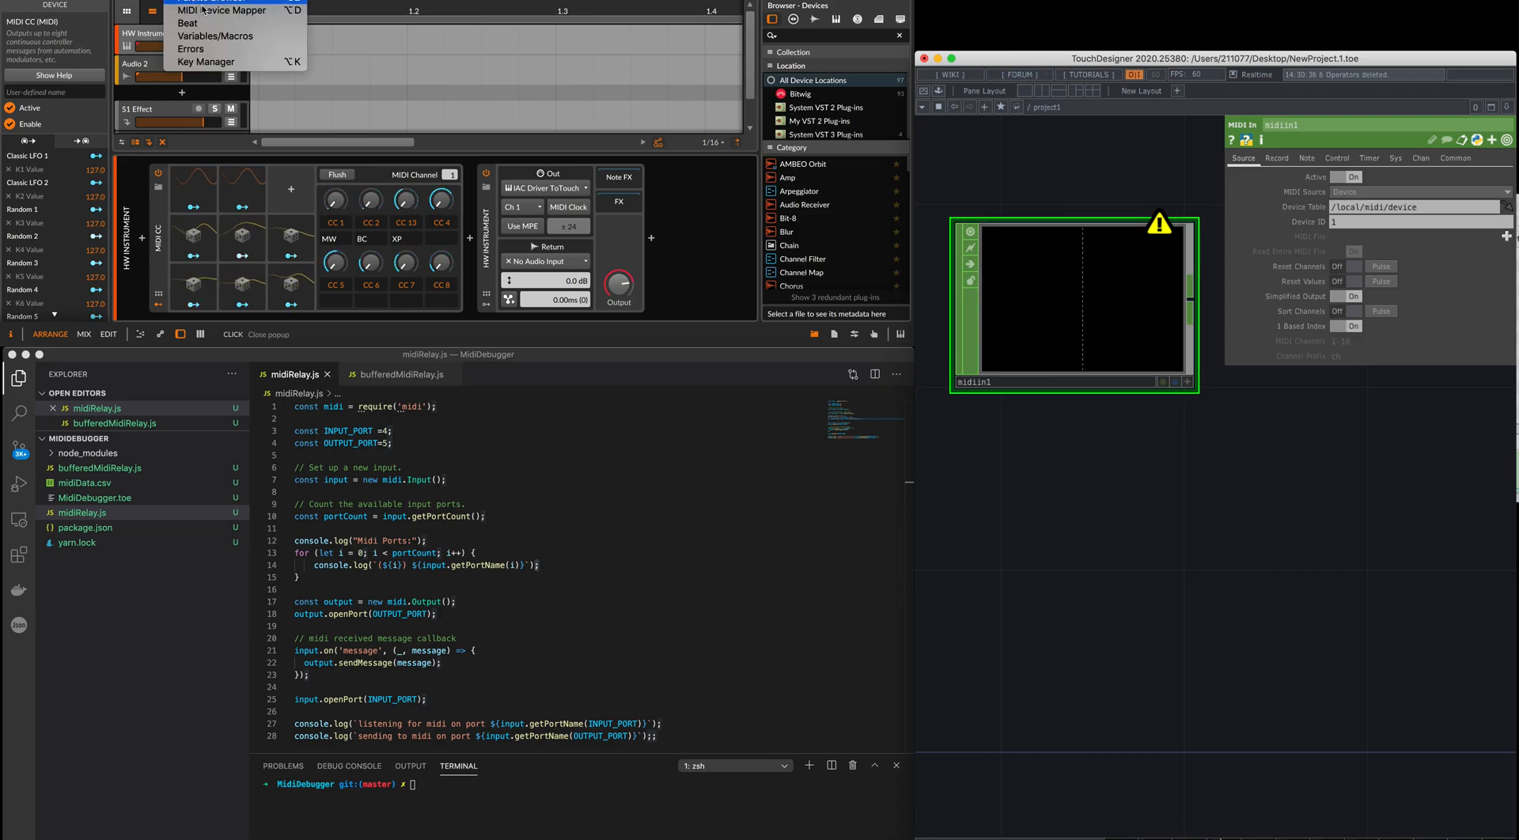
Create a new device mapping in the MIDI Device Mapper
click(222, 10)
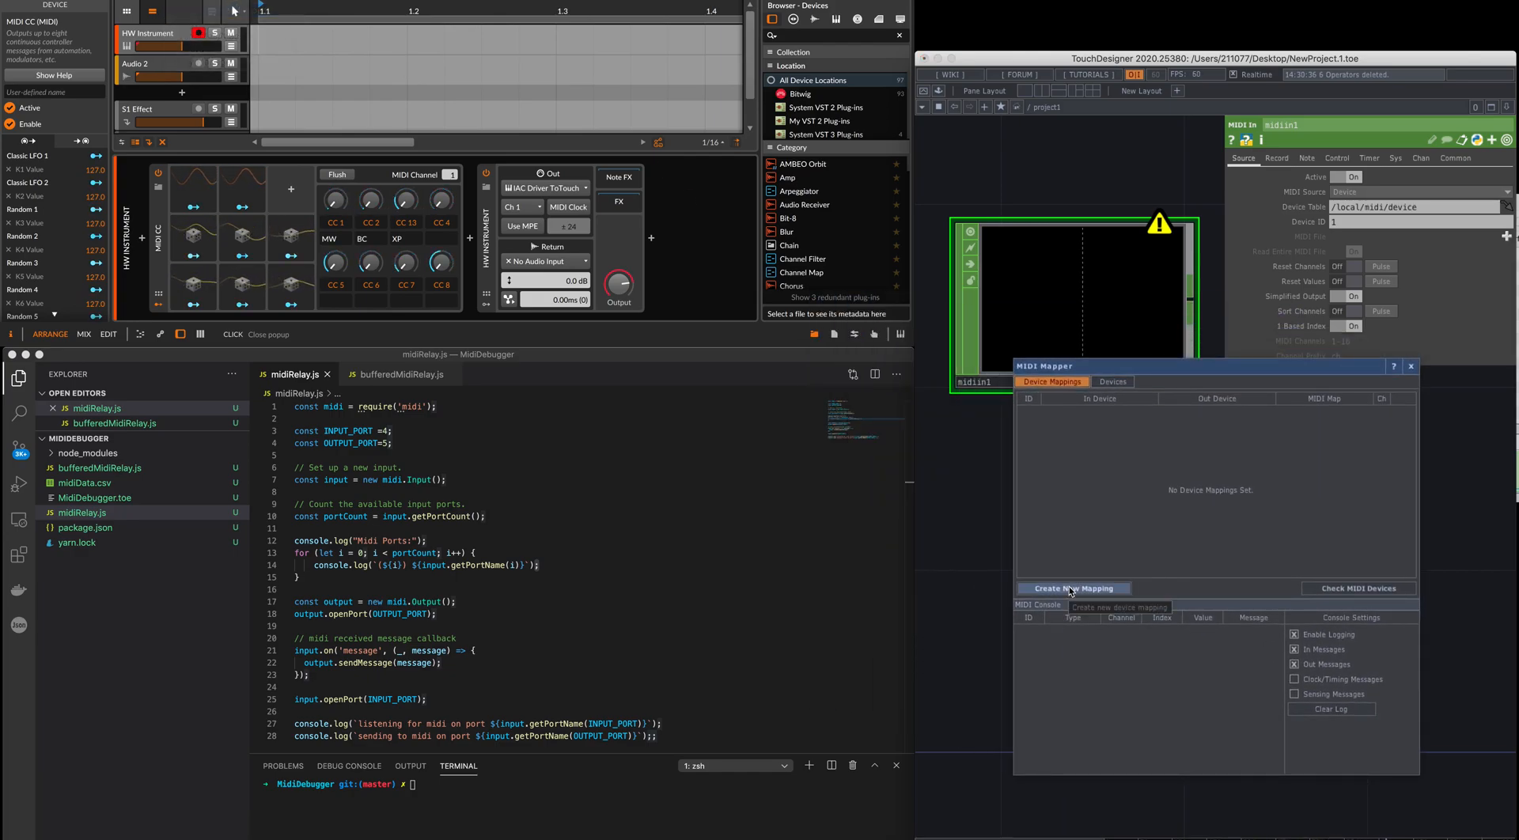
click(1075, 587)
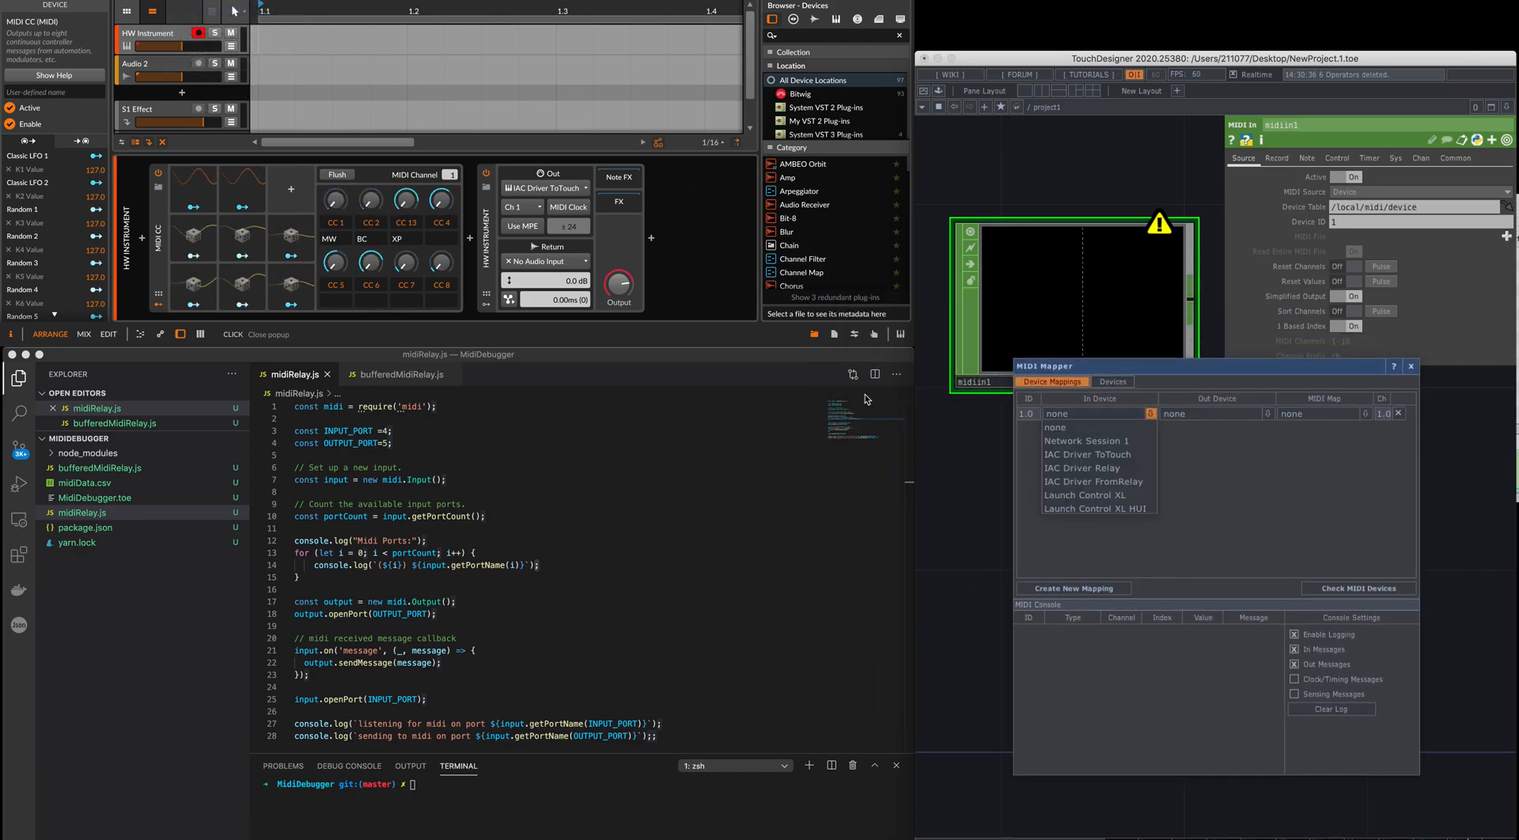
mouse_move(1095, 468)
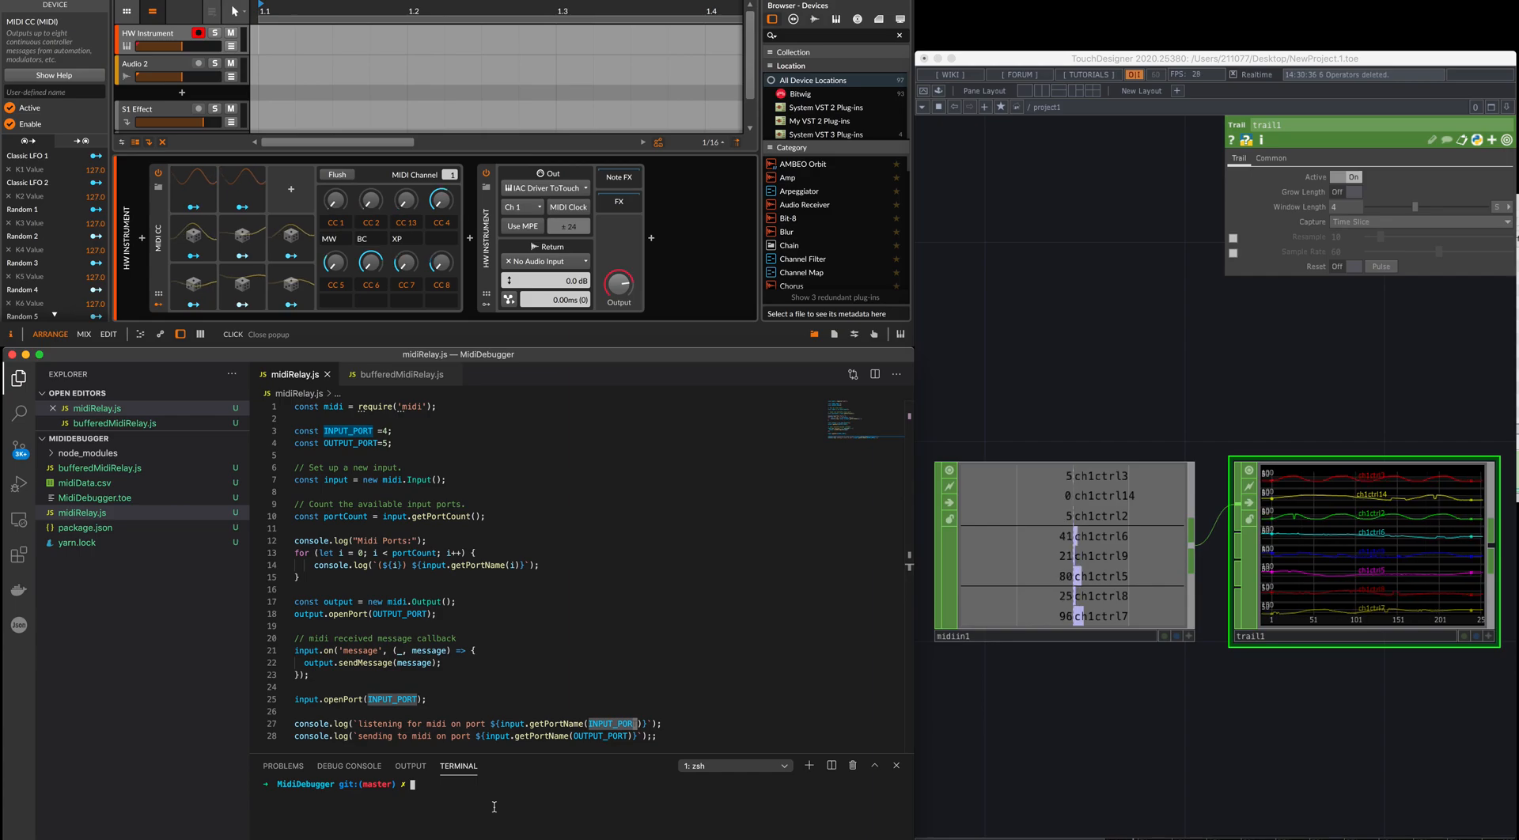
Run node midiRelay.js to list the available MIDI ports
text(node midiRelay.js)
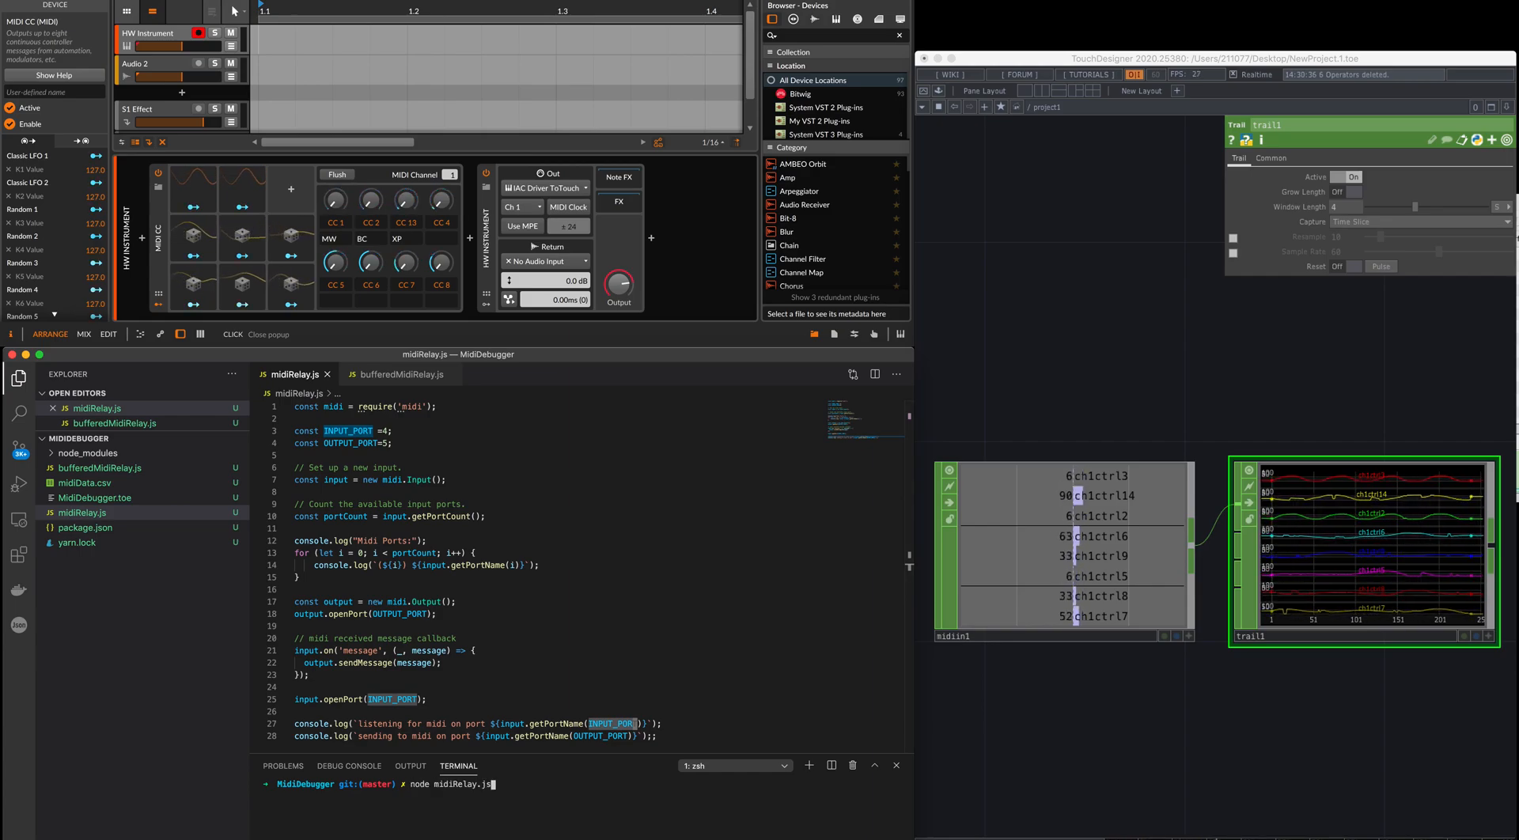
key(enter)
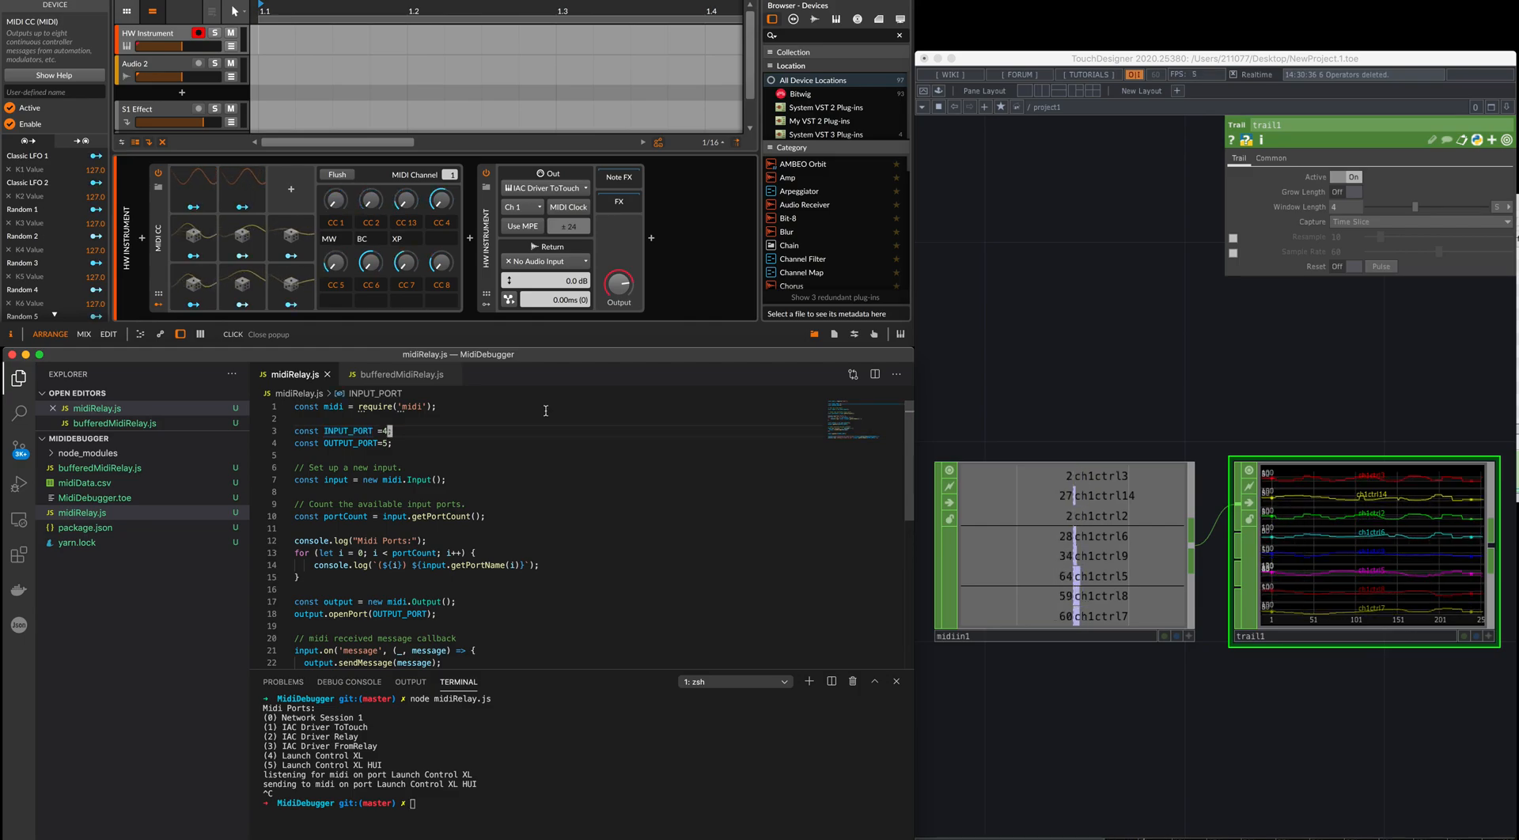
Set the relay script's input port to 2
text(2)
click(561, 443)
text(3)
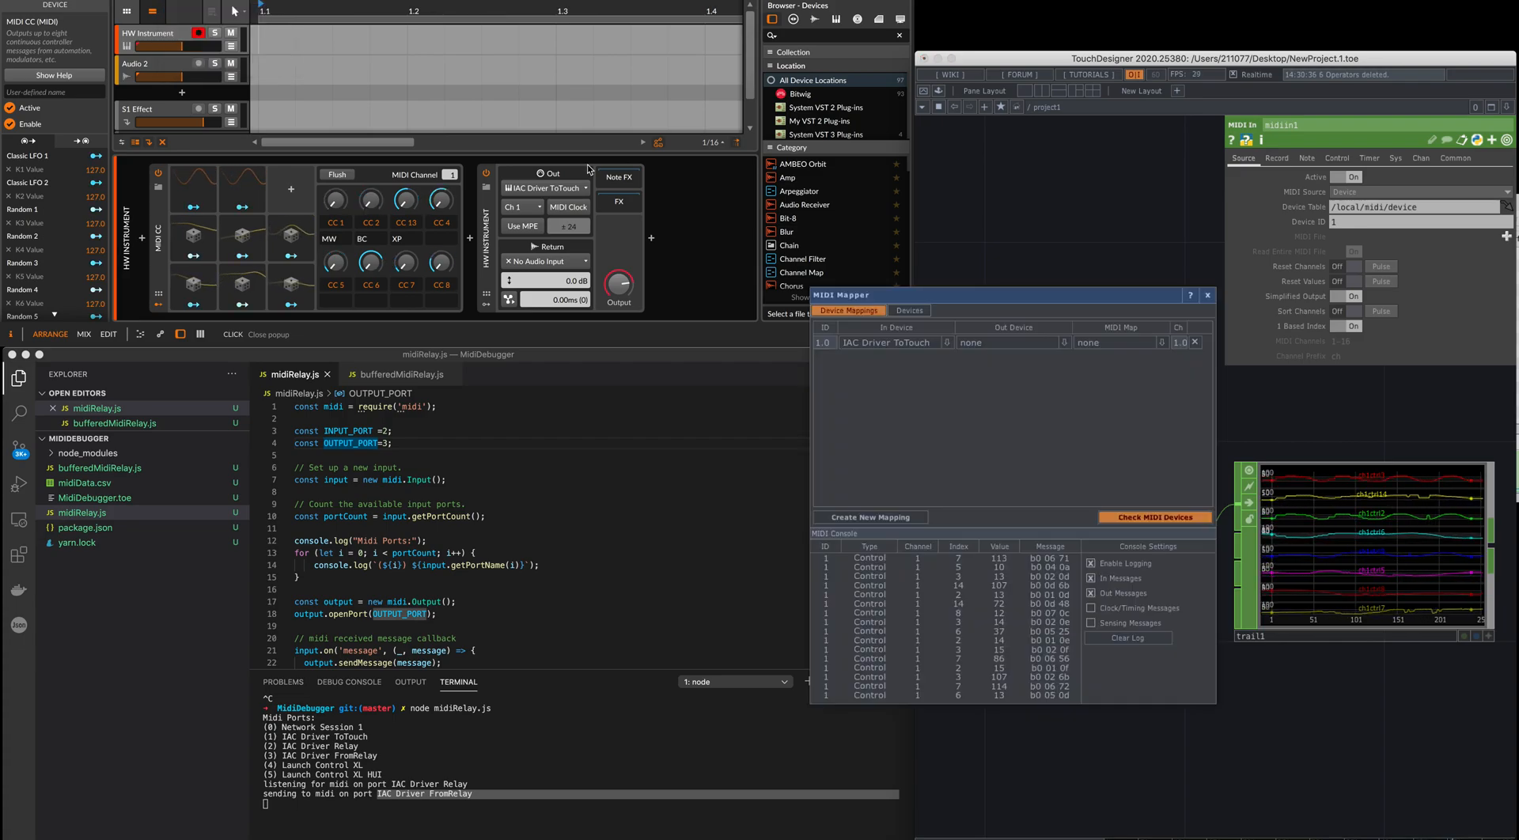
Close the MIDI Device Mapper and view the HW Instrument's MIDI output list
click(885, 342)
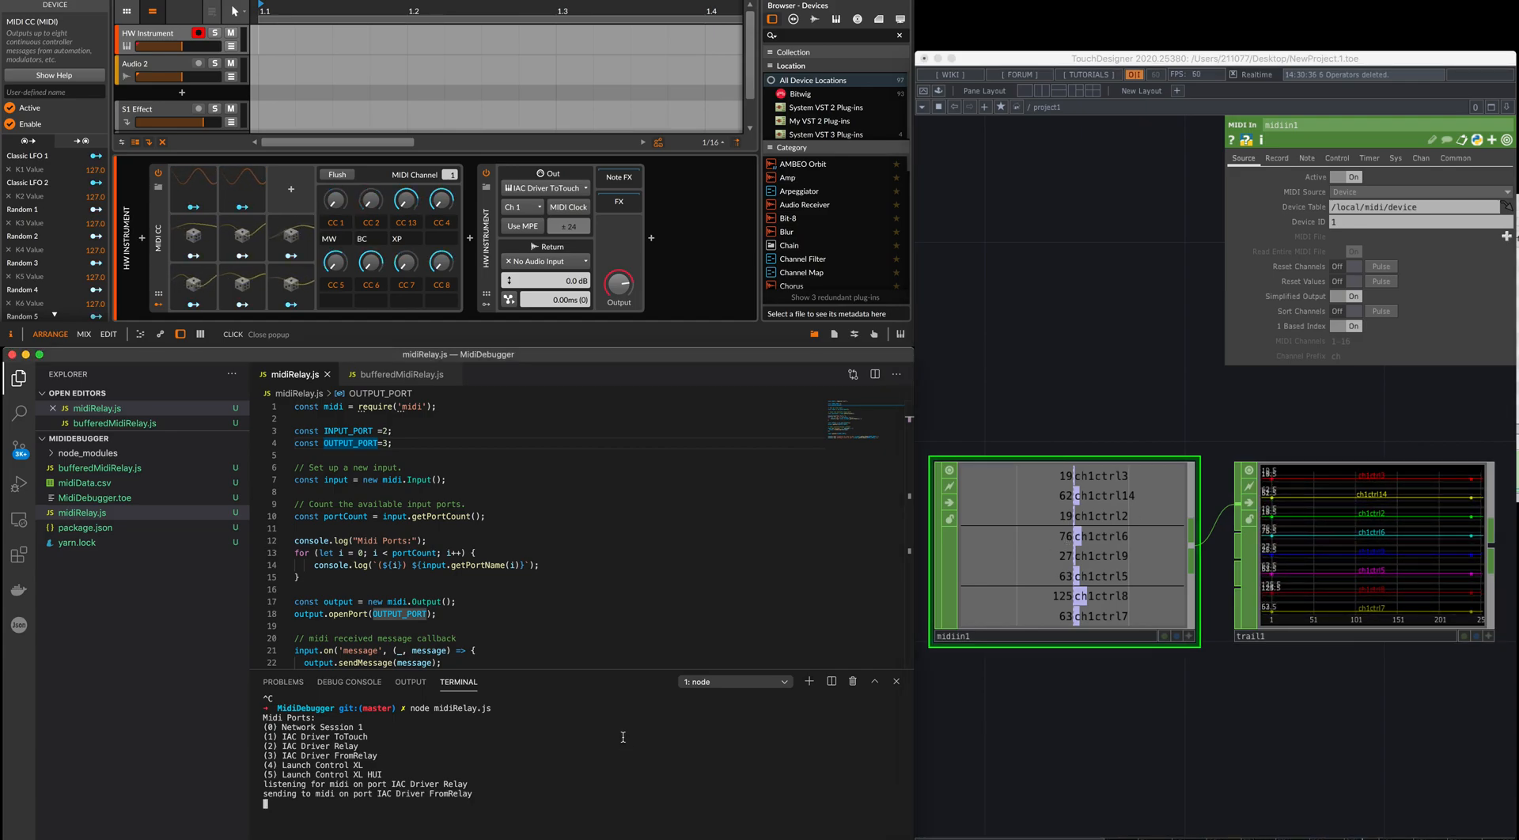
click(545, 187)
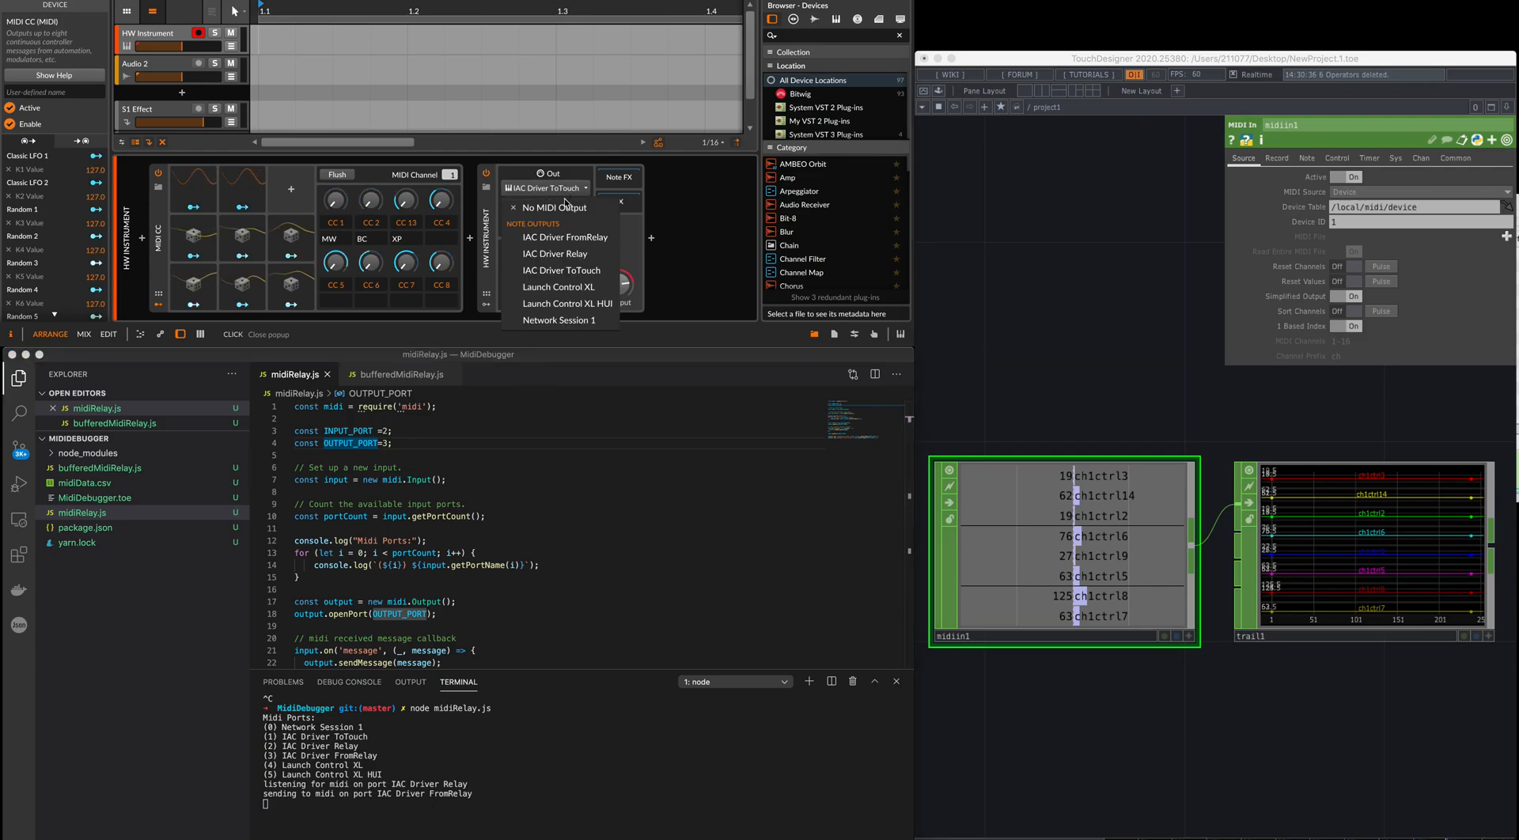